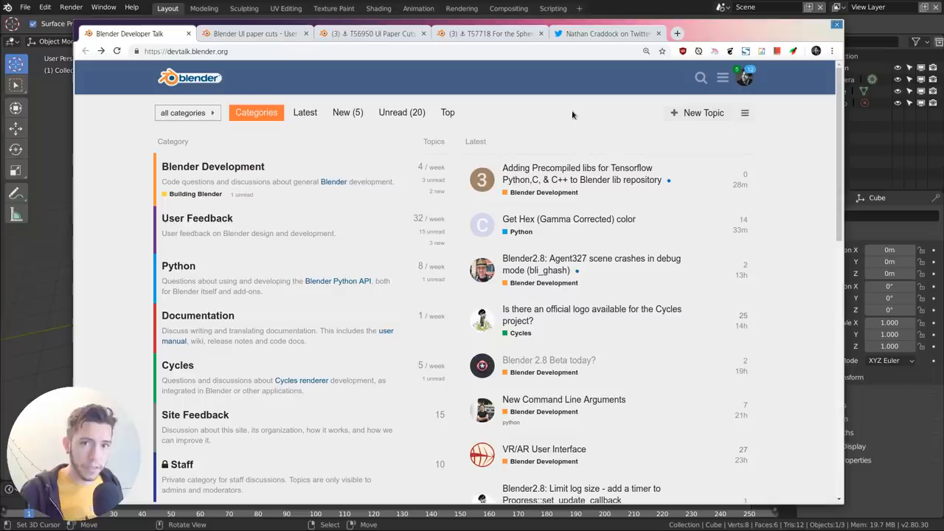
# Browse the User Feedback category and open the Blender UI paper cuts thread.
pyautogui.click(196, 218)
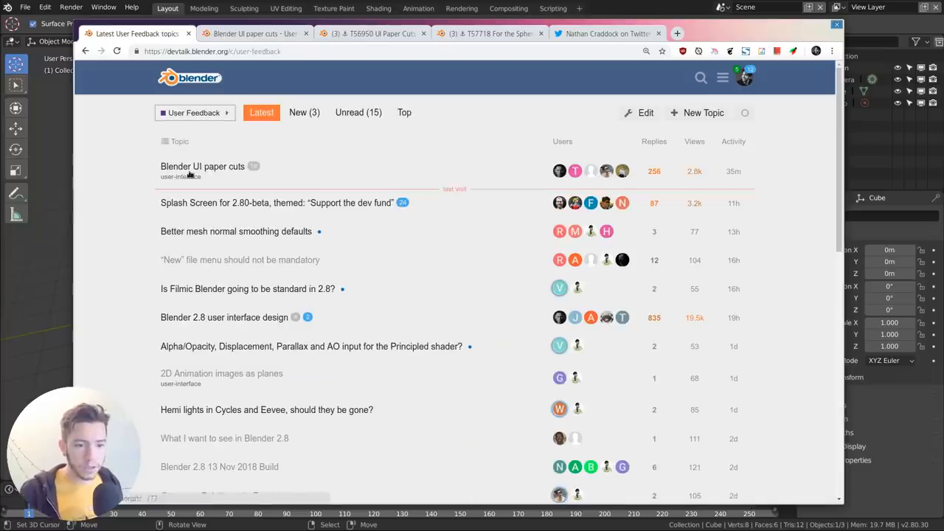
pyautogui.moveTo(238, 121)
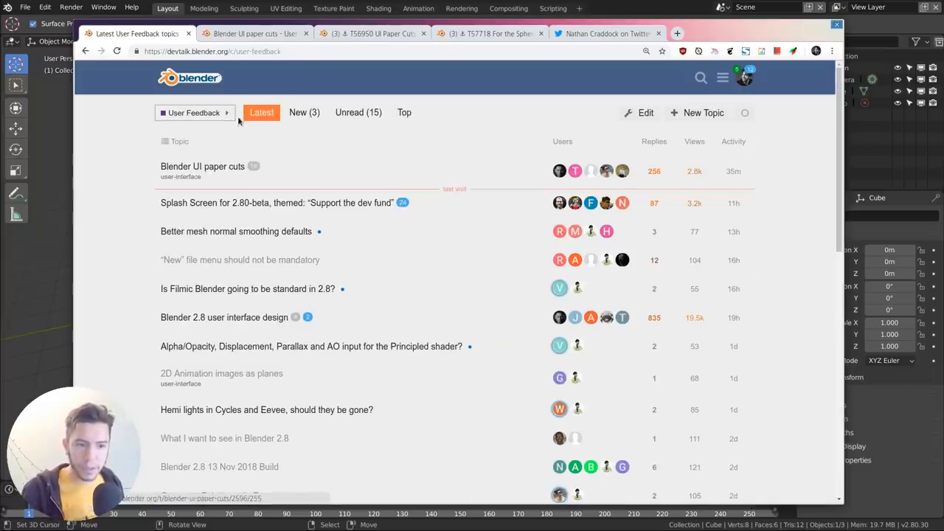
pyautogui.moveTo(259, 44)
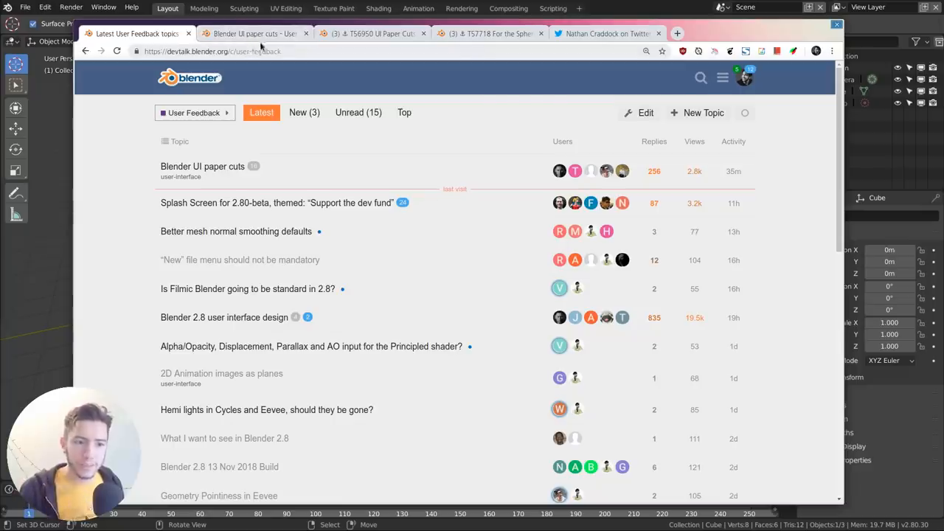
pyautogui.click(202, 166)
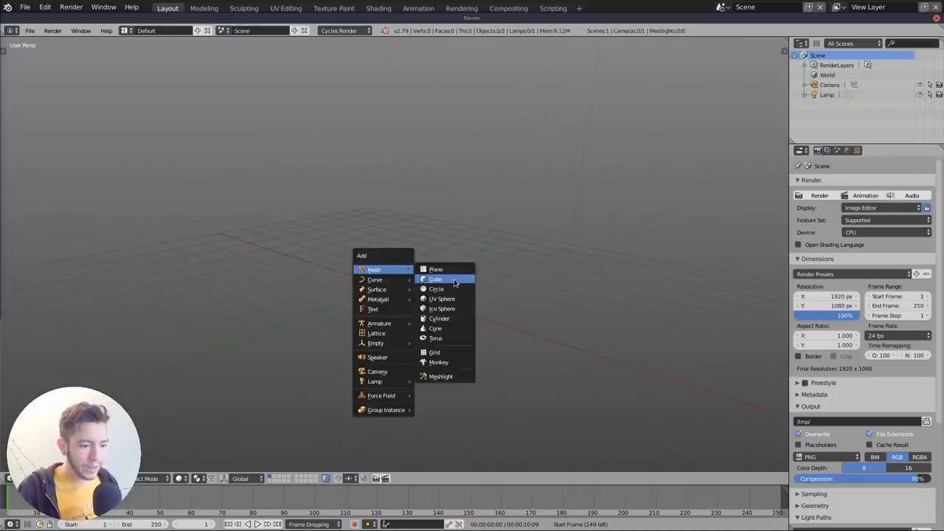
# Add a cube in Blender 2.79, show its Radius setting, and reopen the Mesh menu.
pyautogui.click(435, 279)
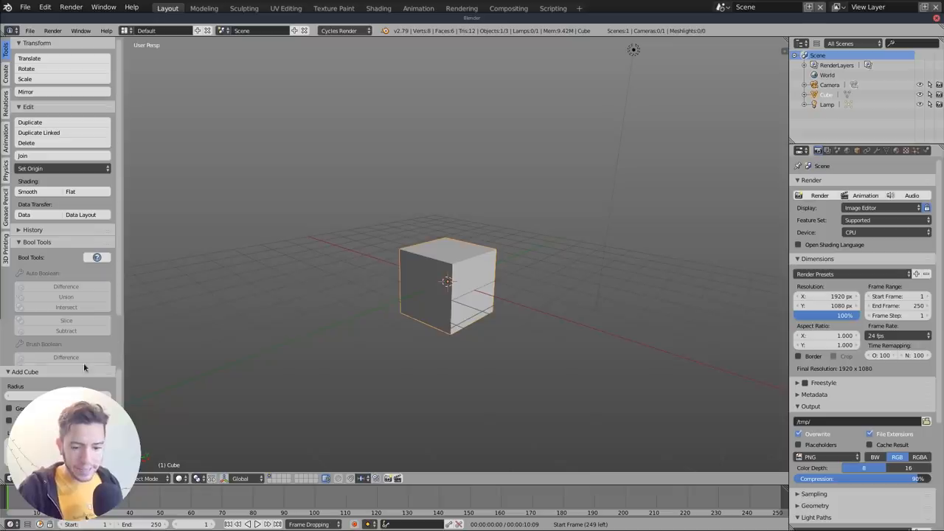
pyautogui.click(25, 245)
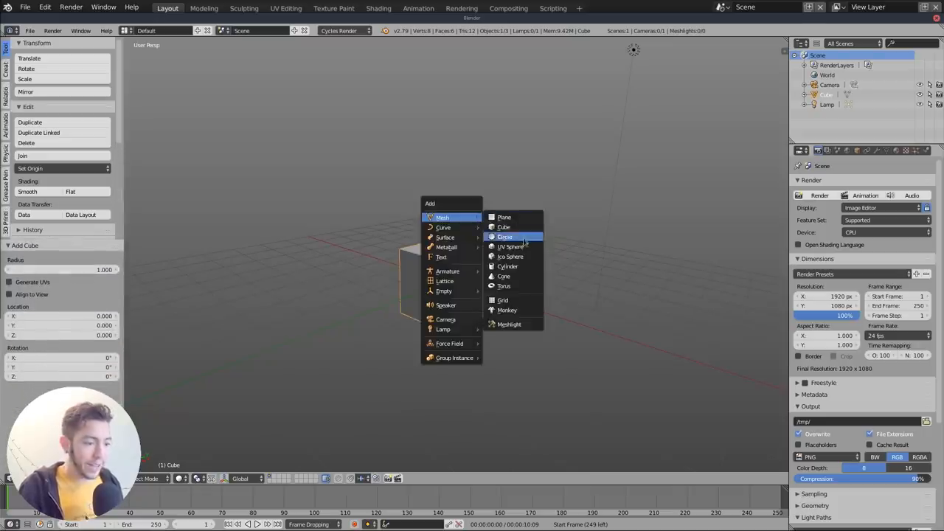
pyautogui.click(510, 255)
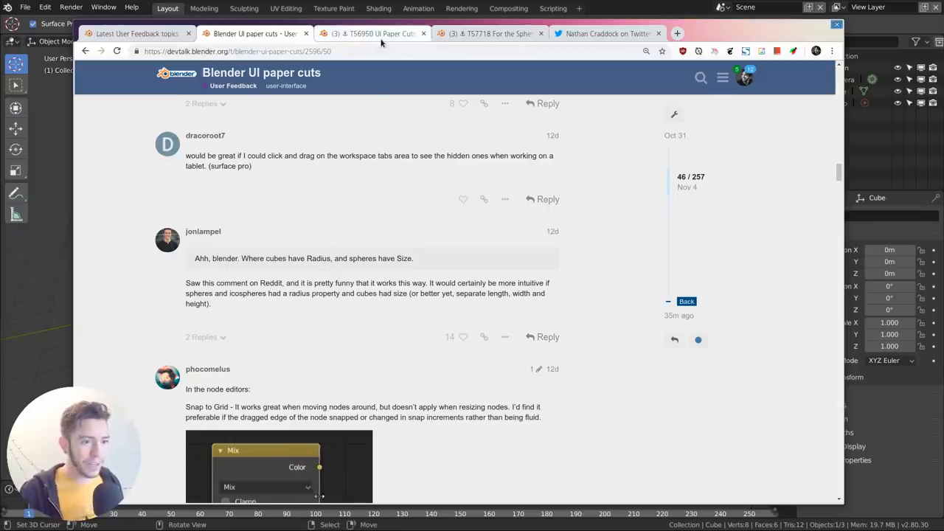
pyautogui.moveTo(373, 34)
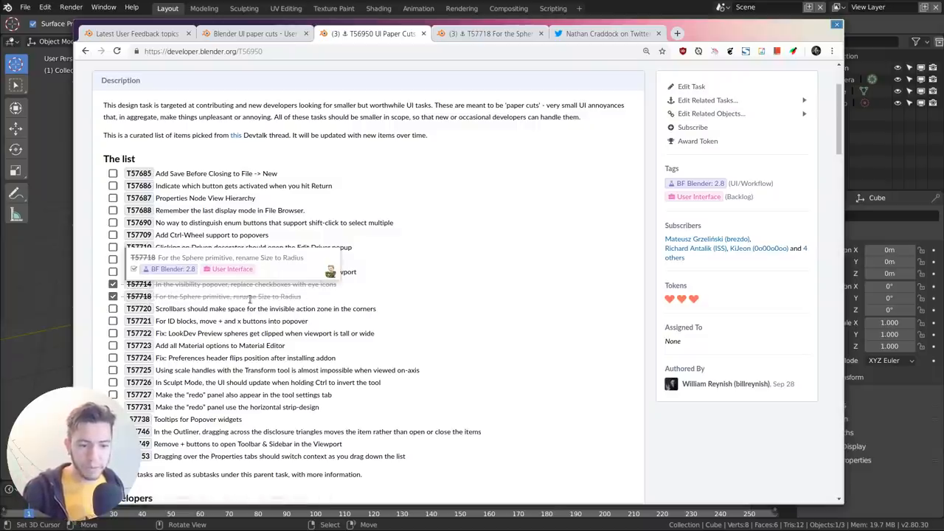
# Open task T57718, read its comments, and follow the link to patch D3943.
pyautogui.click(230, 296)
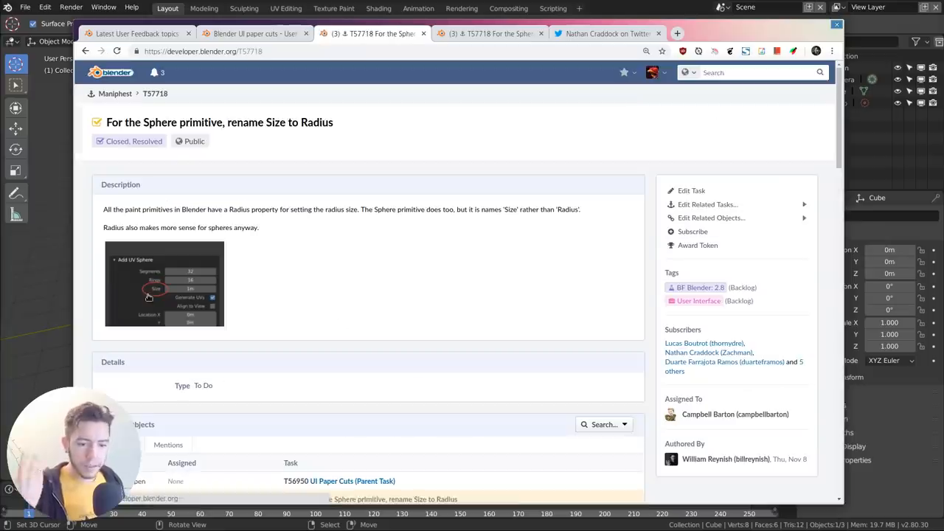
pyautogui.moveTo(439, 256)
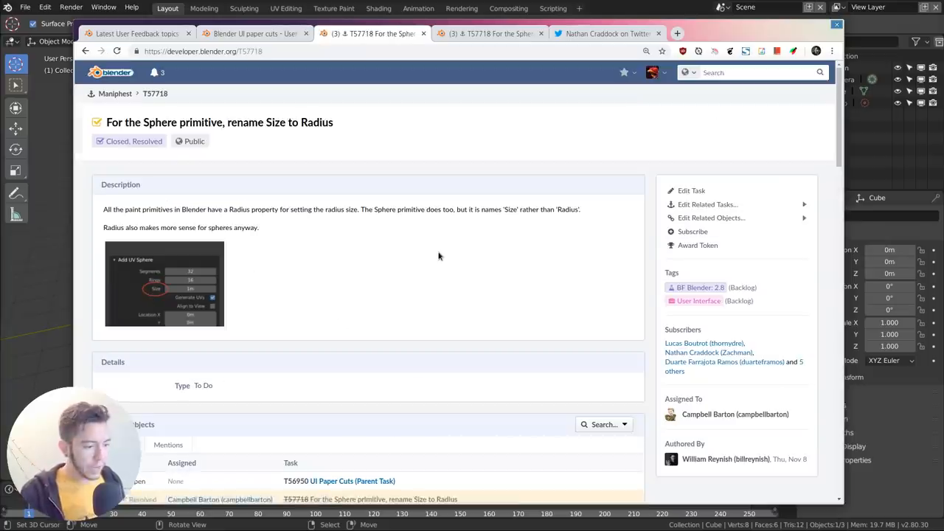
pyautogui.scroll(-3)
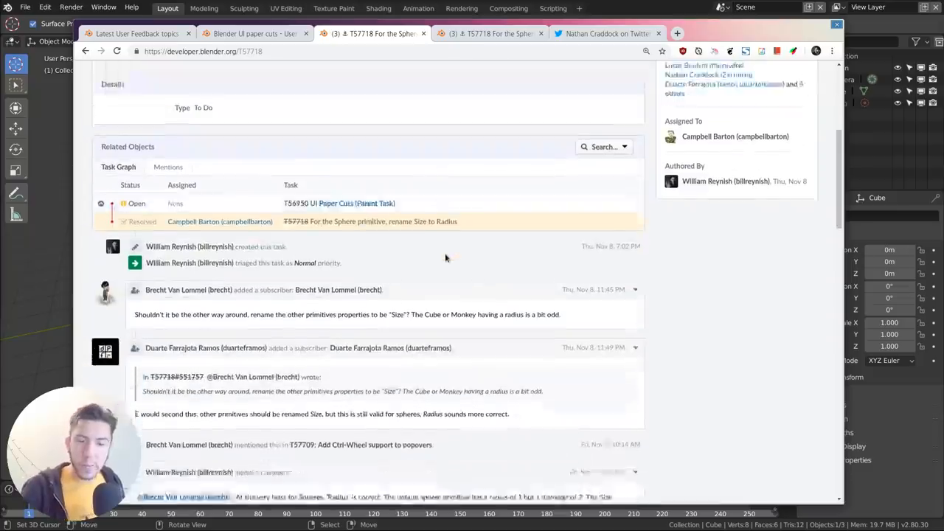
pyautogui.scroll(-3)
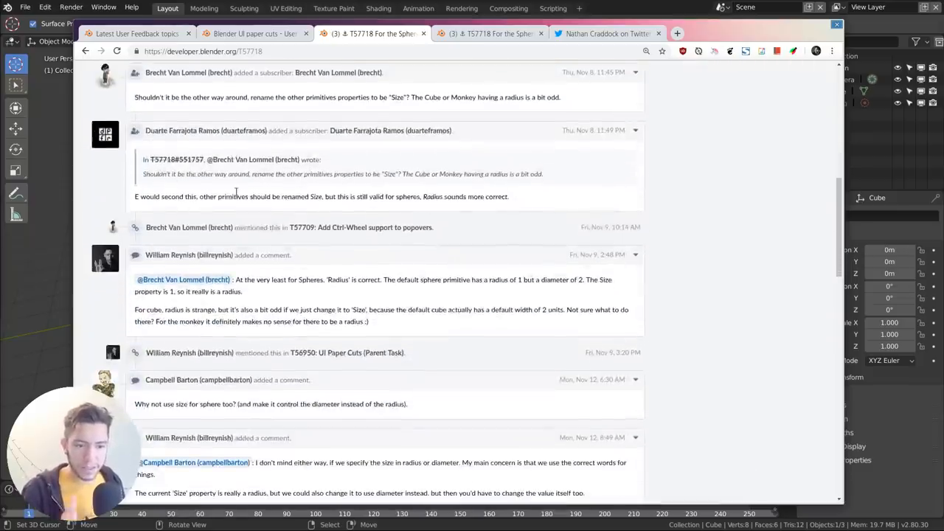
pyautogui.scroll(-3)
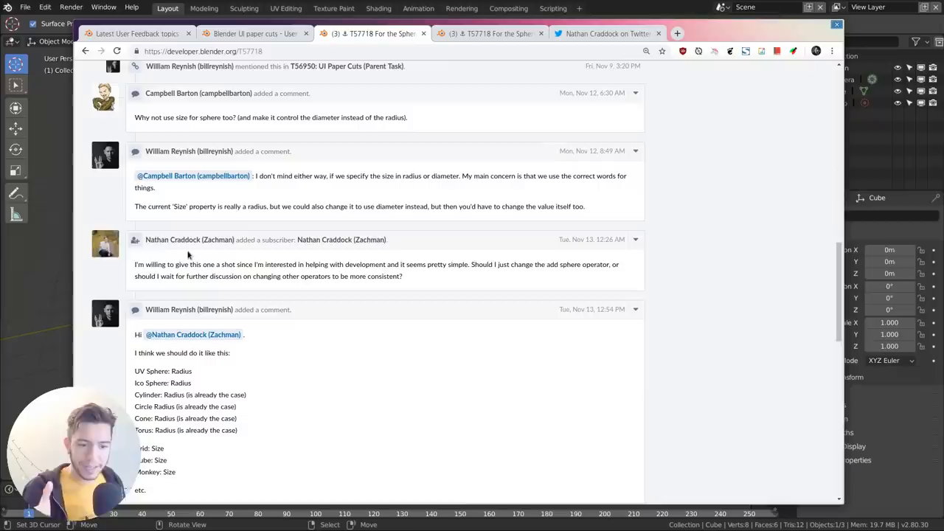
pyautogui.scroll(-3)
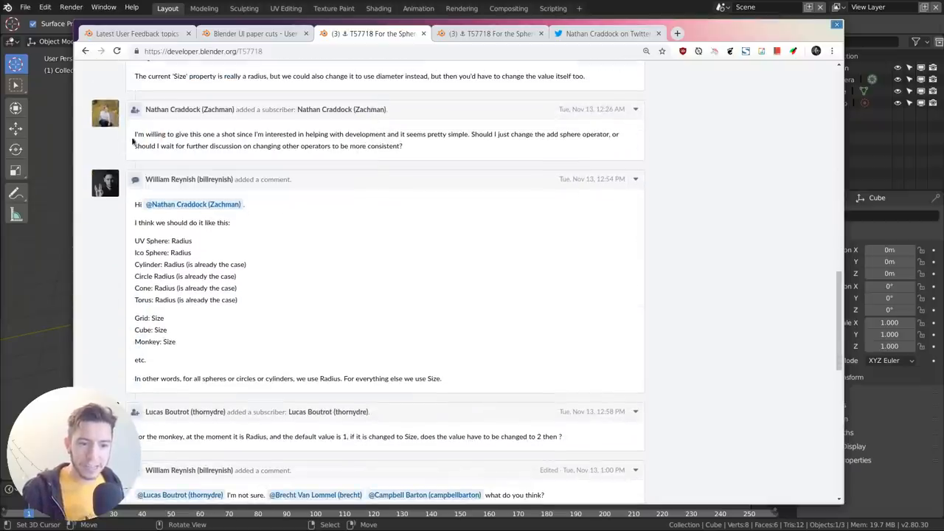
pyautogui.moveTo(589, 118)
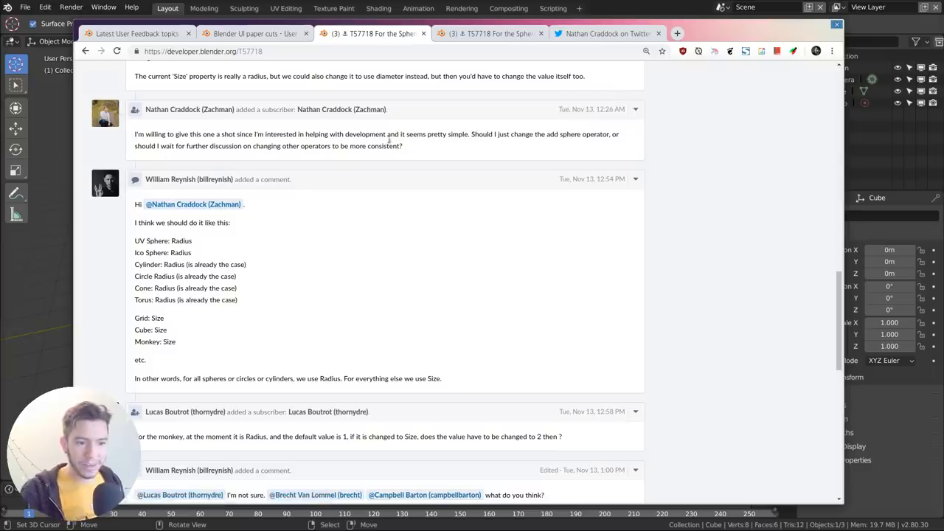
pyautogui.scroll(-3)
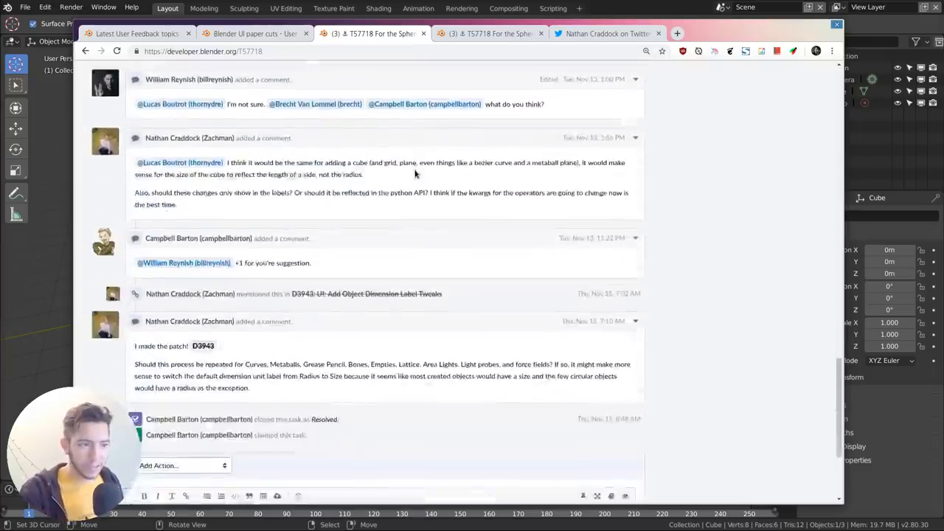
pyautogui.scroll(-3)
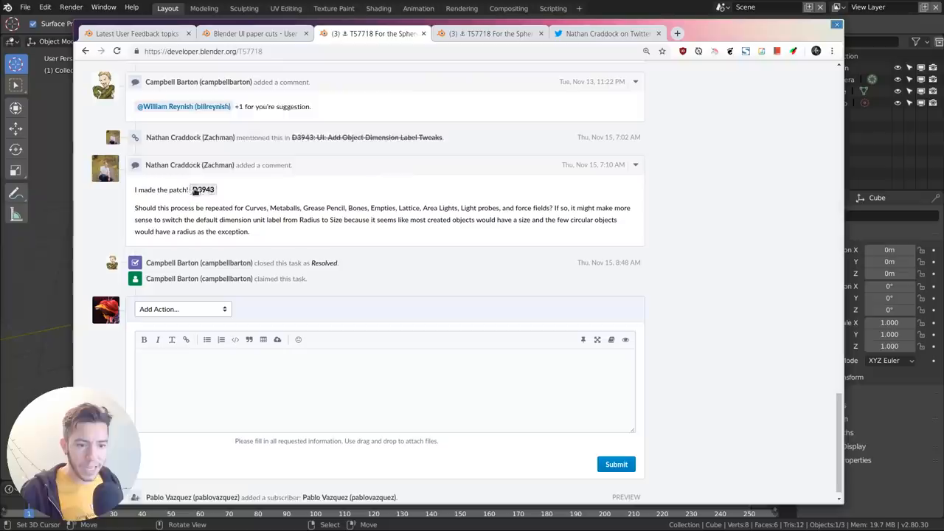
pyautogui.click(203, 190)
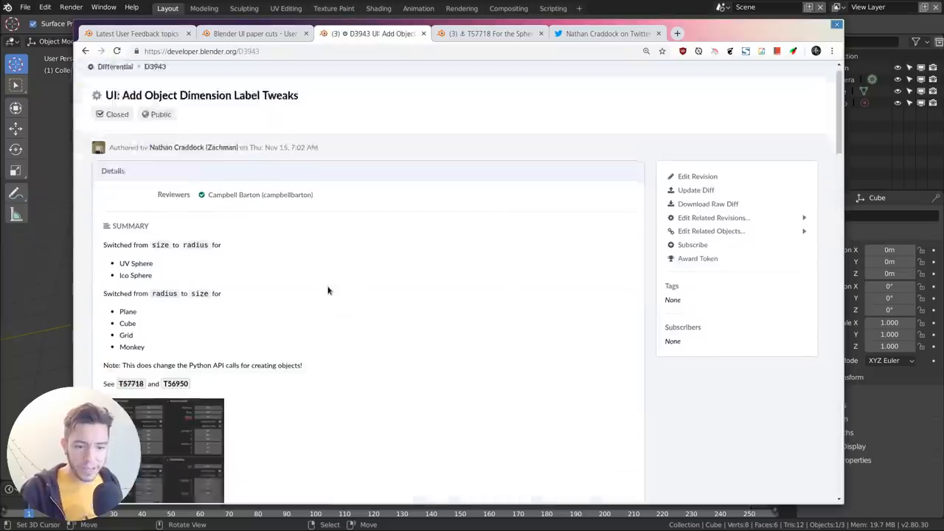
# Scan D3943's Size/Radius label switches, view the before-and-after tweet, then return to Blender.
pyautogui.scroll(-3)
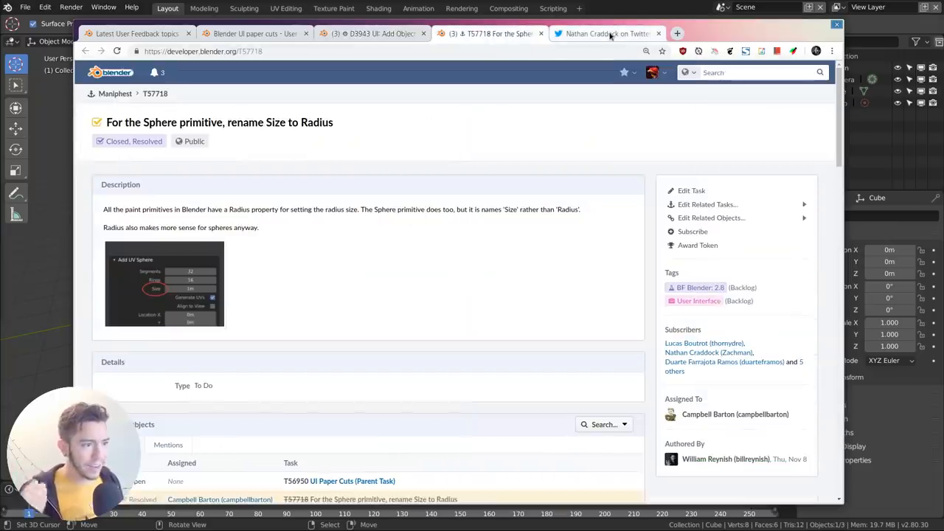
pyautogui.click(605, 34)
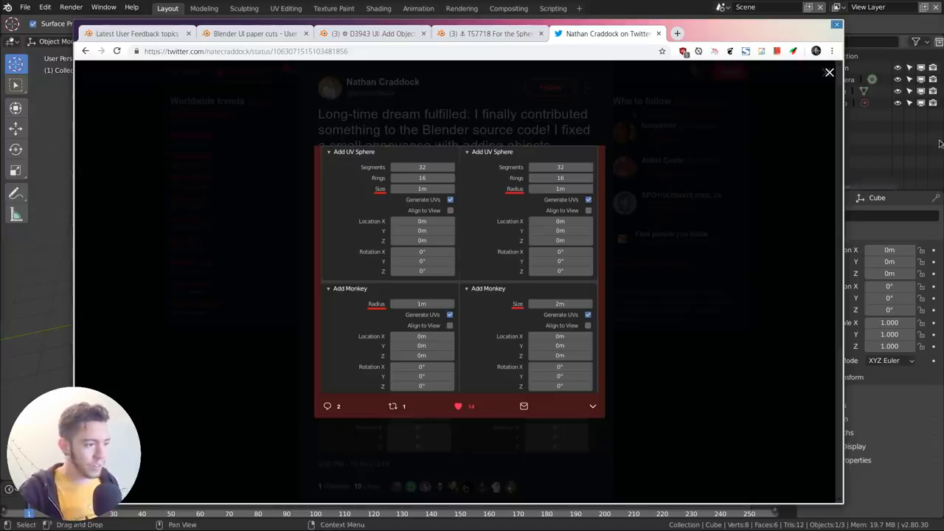
pyautogui.click(829, 72)
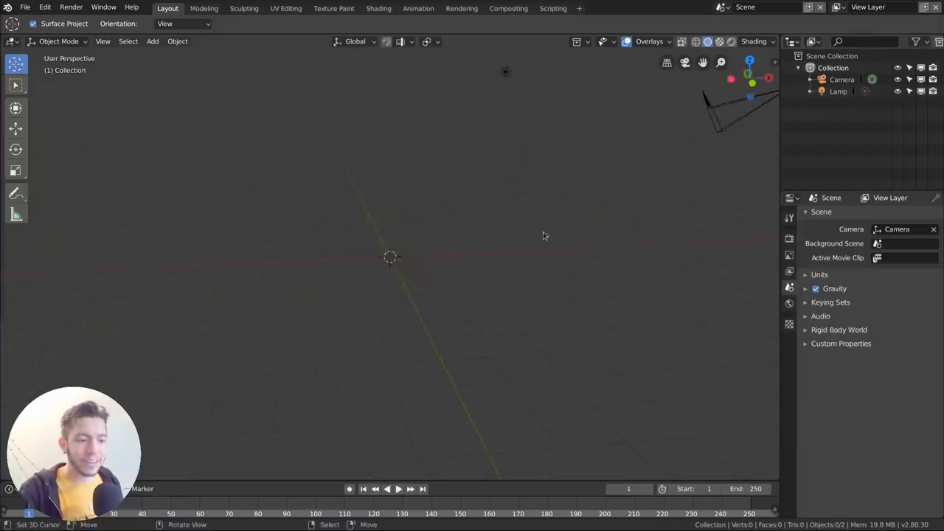
# Add an ico sphere to the Blender 2.80 scene from the Shift+A Mesh list.
pyautogui.click(152, 40)
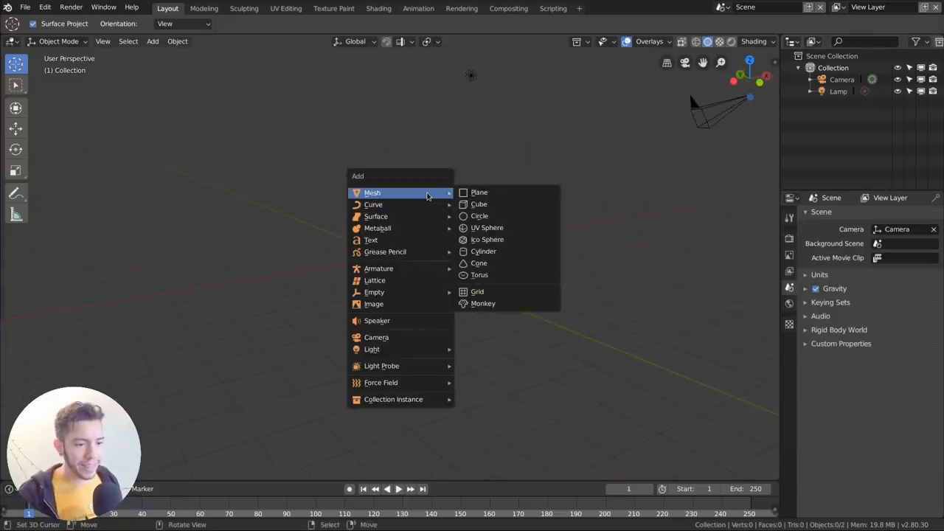
pyautogui.moveTo(487, 239)
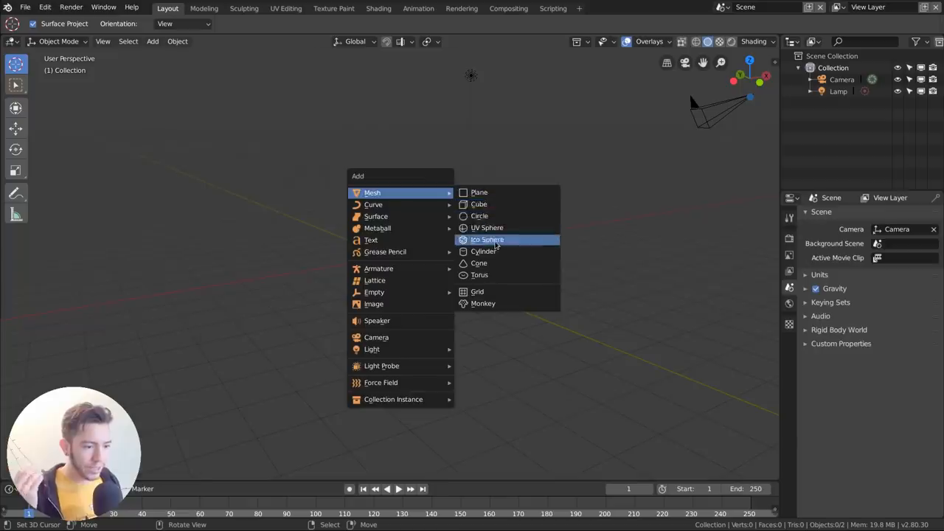
pyautogui.click(486, 239)
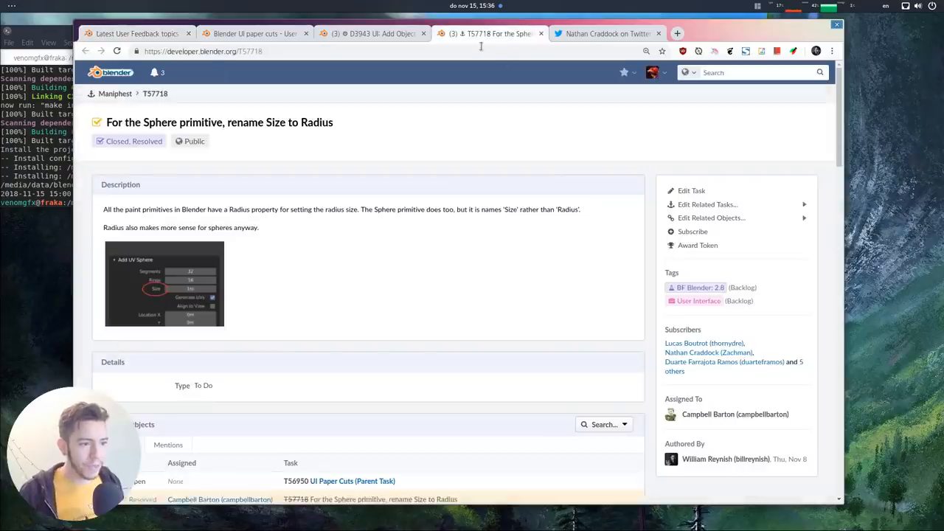
# Scroll T57718's comments, revisit patch D3943 and the paper-cuts thread, then start a new tab.
pyautogui.scroll(-3)
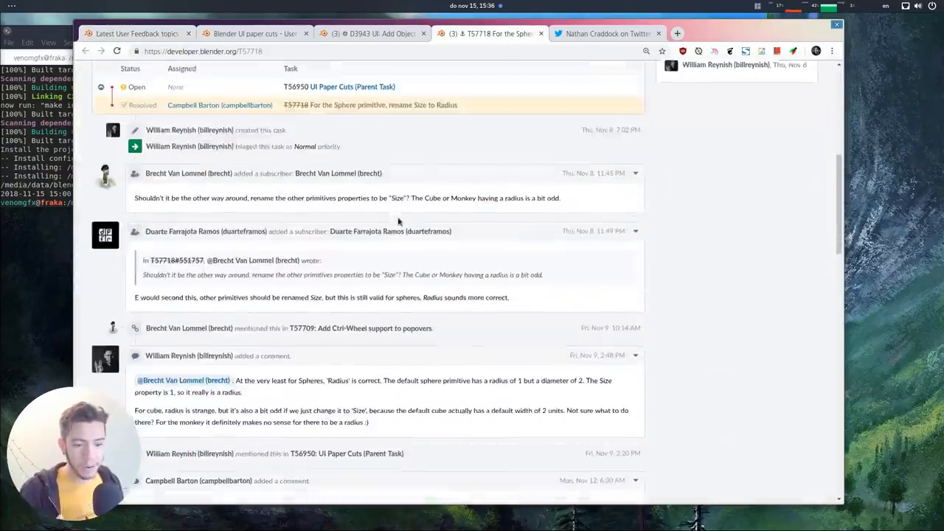
pyautogui.scroll(-3)
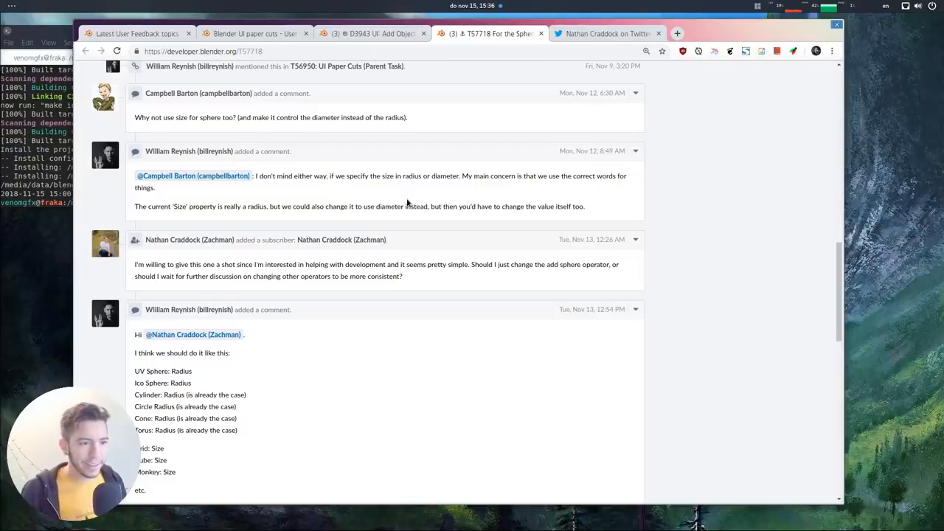
pyautogui.click(372, 33)
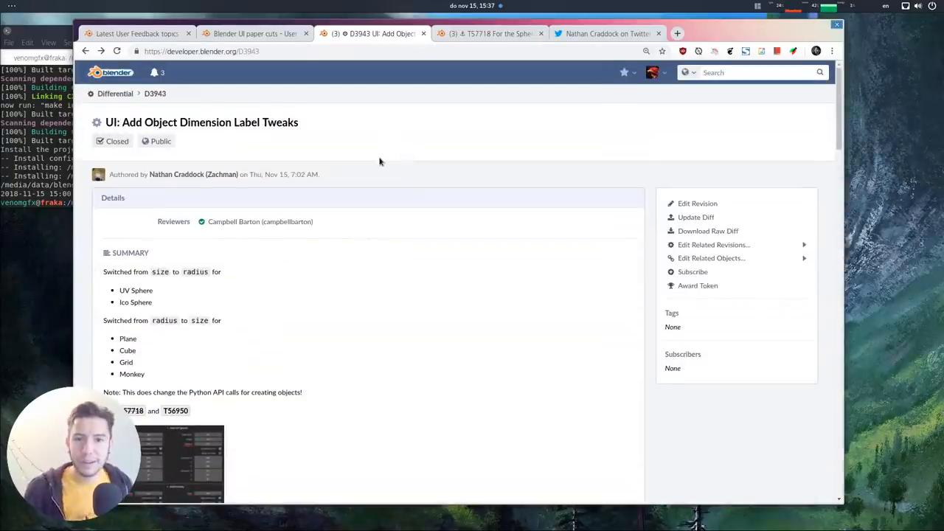
pyautogui.moveTo(490, 33)
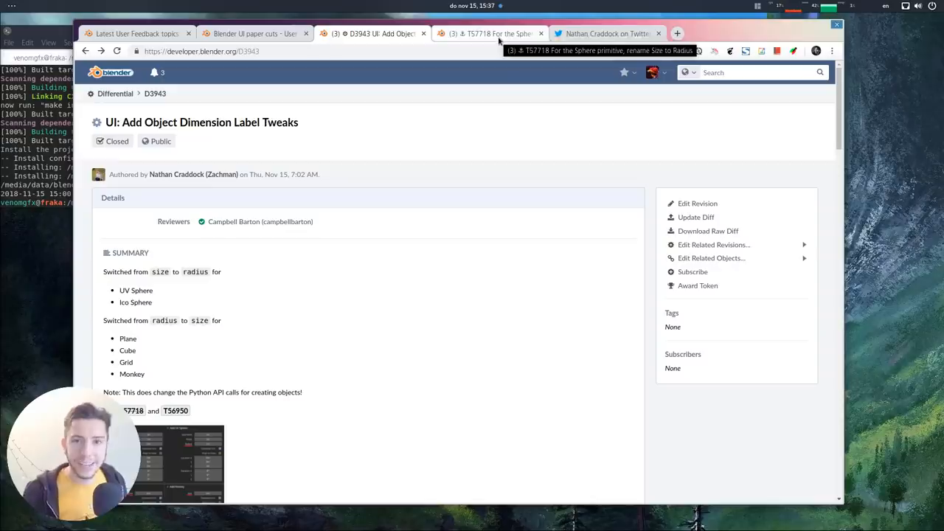
pyautogui.click(490, 34)
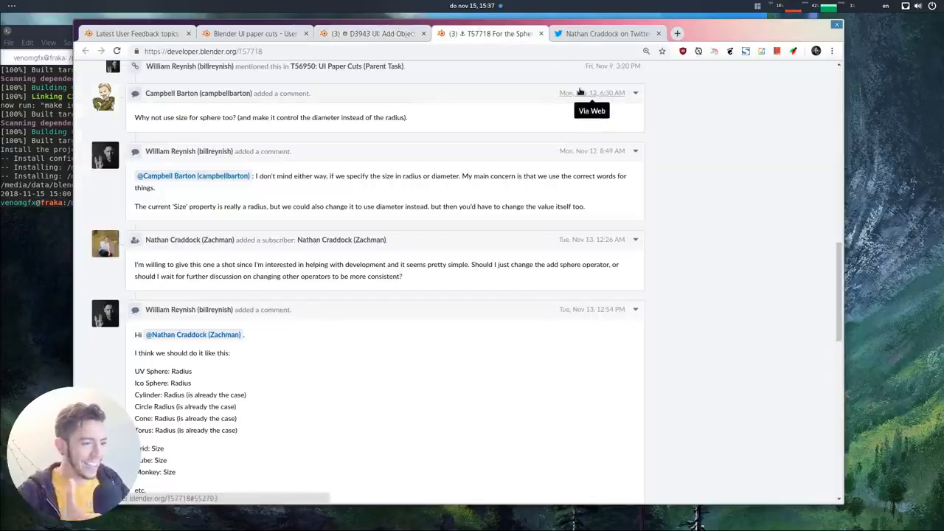
pyautogui.moveTo(744, 92)
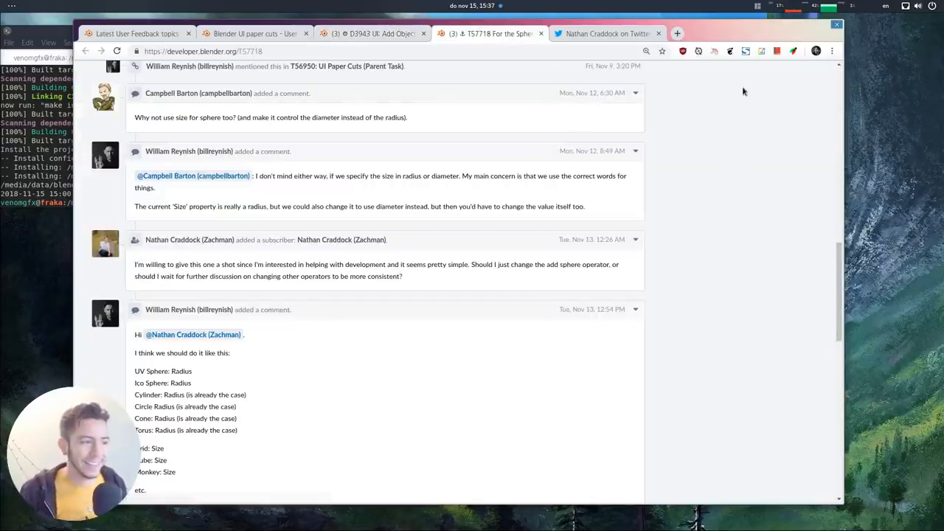
pyautogui.click(255, 33)
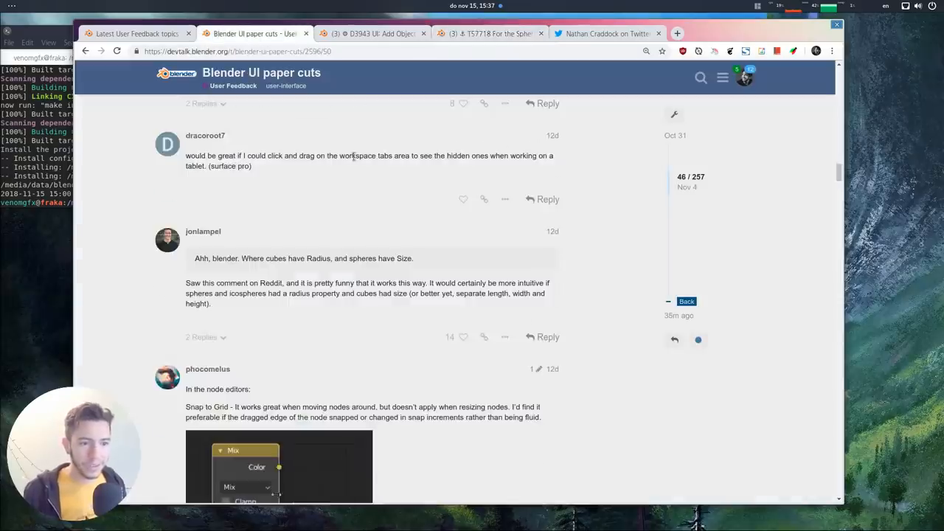
pyautogui.click(490, 33)
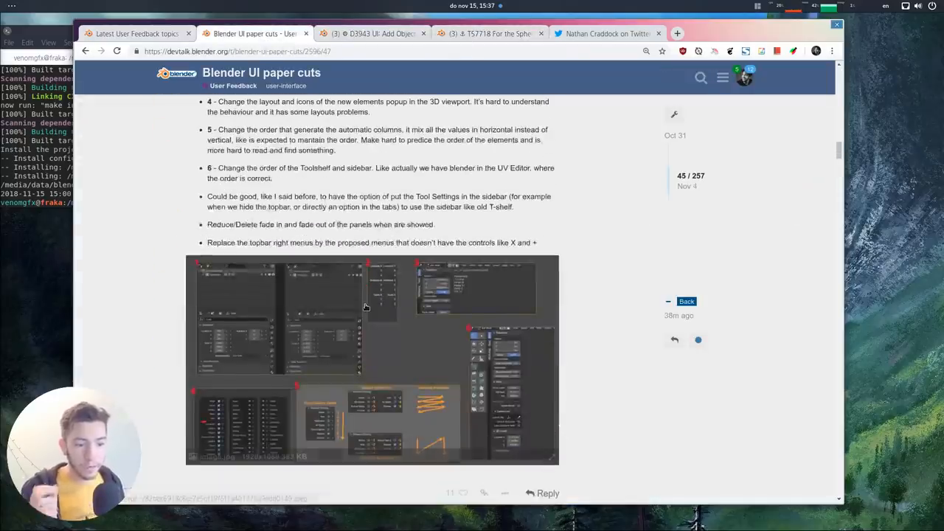
pyautogui.scroll(-3)
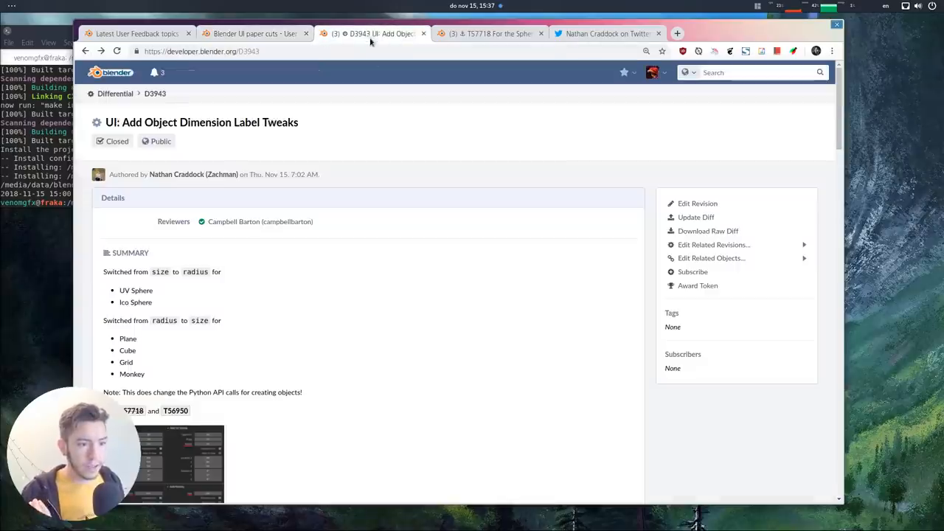
pyautogui.moveTo(432, 148)
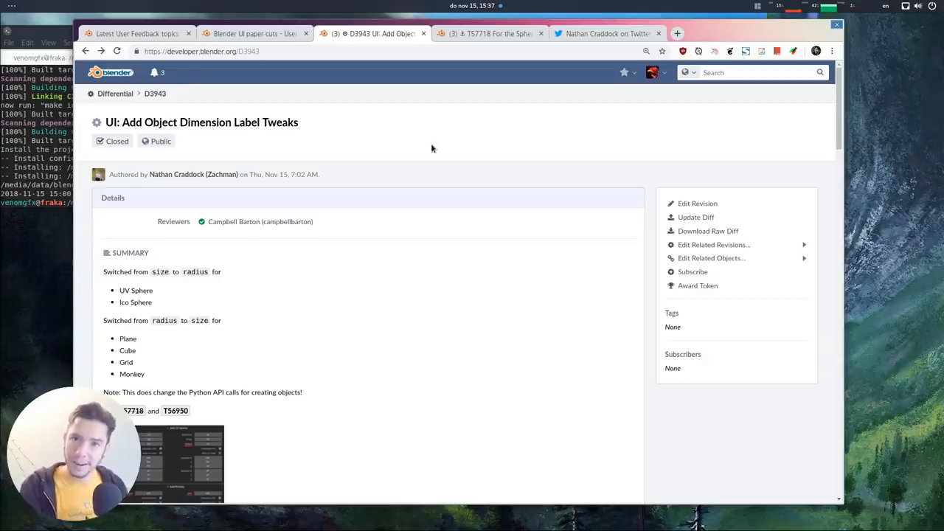
pyautogui.click(795, 33)
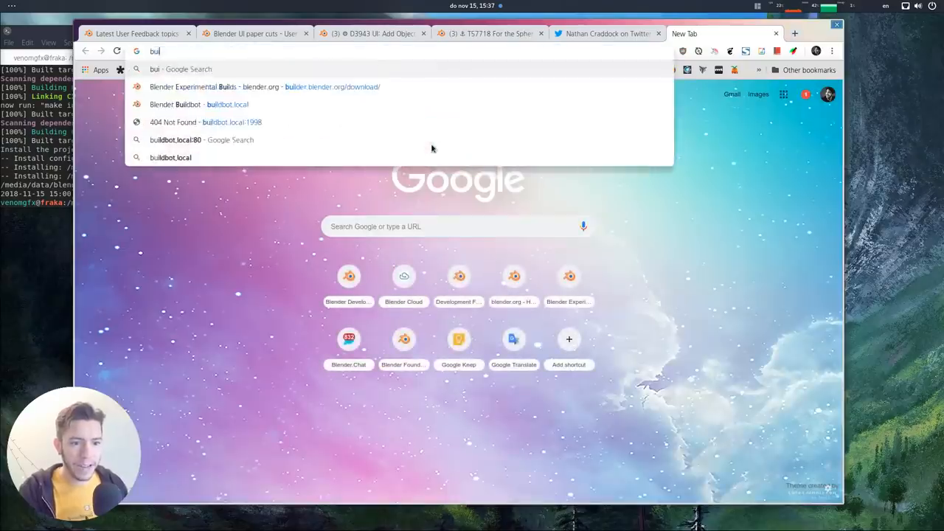
# Load the experimental builds download page and browse its macOS and Linux Blender 2.8 builds.
pyautogui.press('Escape')
pyautogui.write('blender.org/exm.')
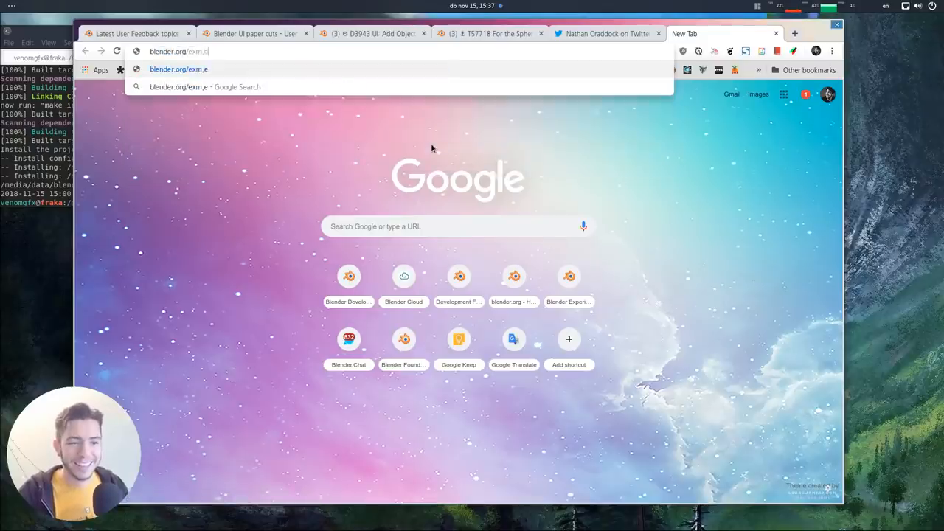
pyautogui.write('experimental')
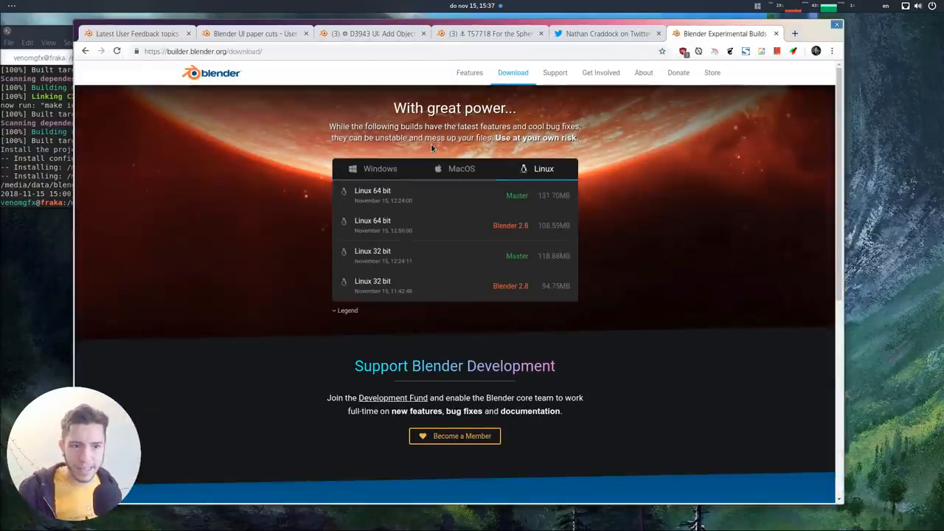
pyautogui.moveTo(707, 190)
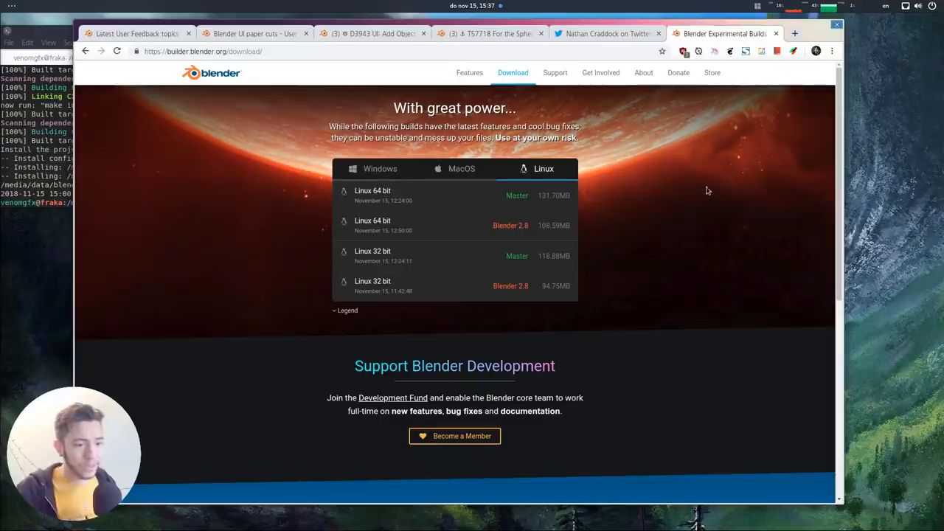
pyautogui.moveTo(703, 196)
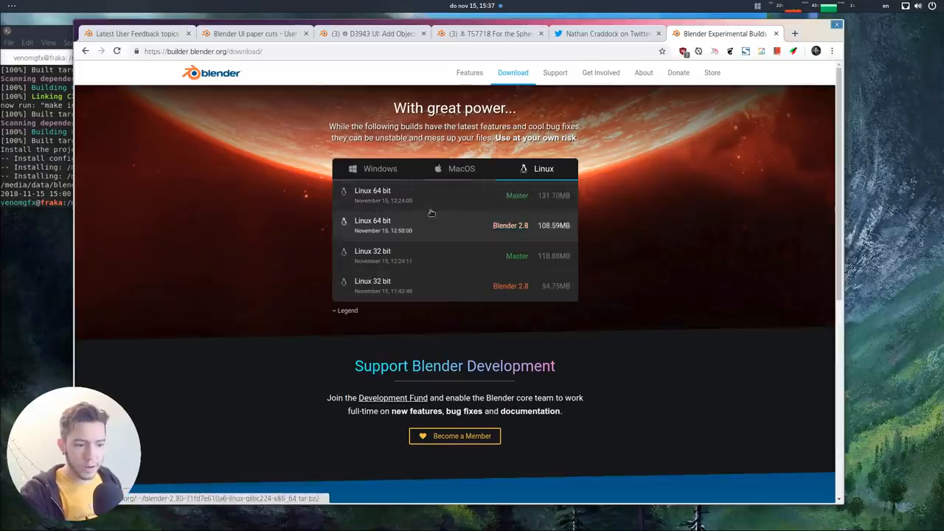
pyautogui.click(460, 168)
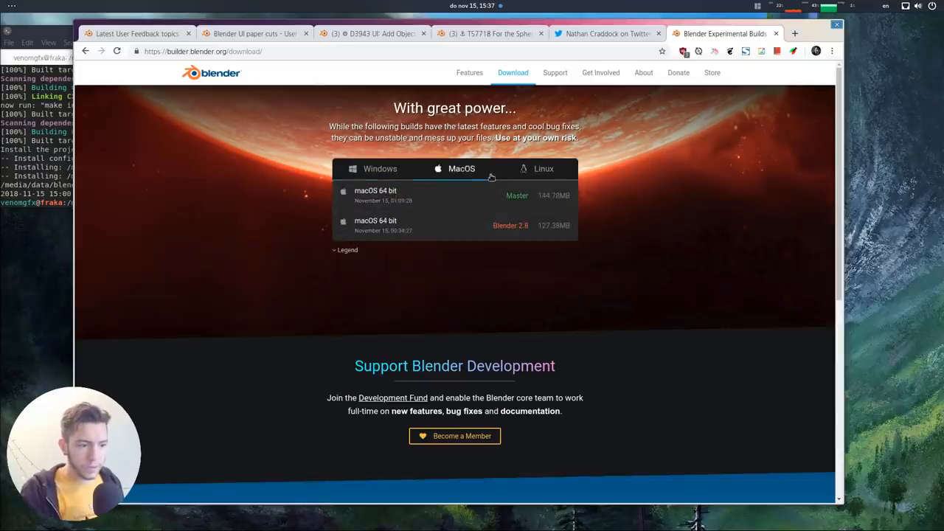
pyautogui.click(543, 168)
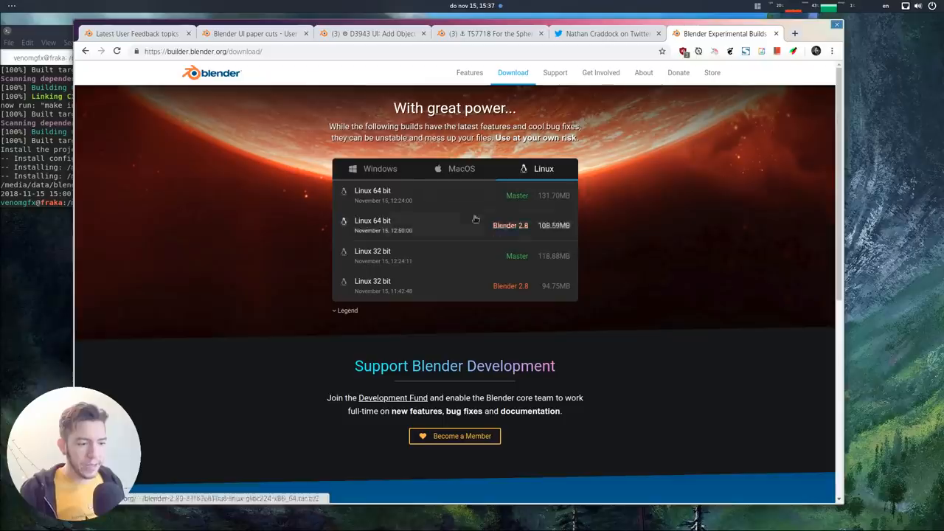
pyautogui.scroll(-3)
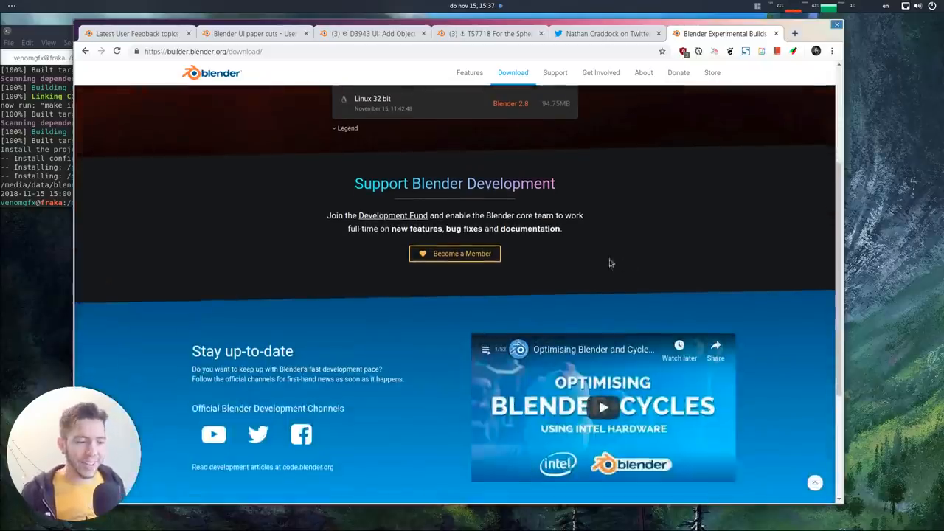
pyautogui.scroll(3)
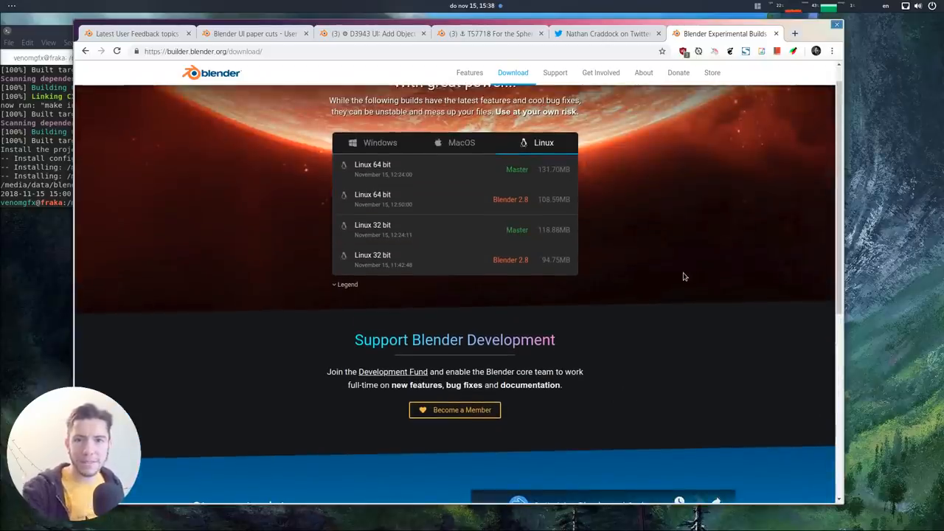
pyautogui.scroll(-3)
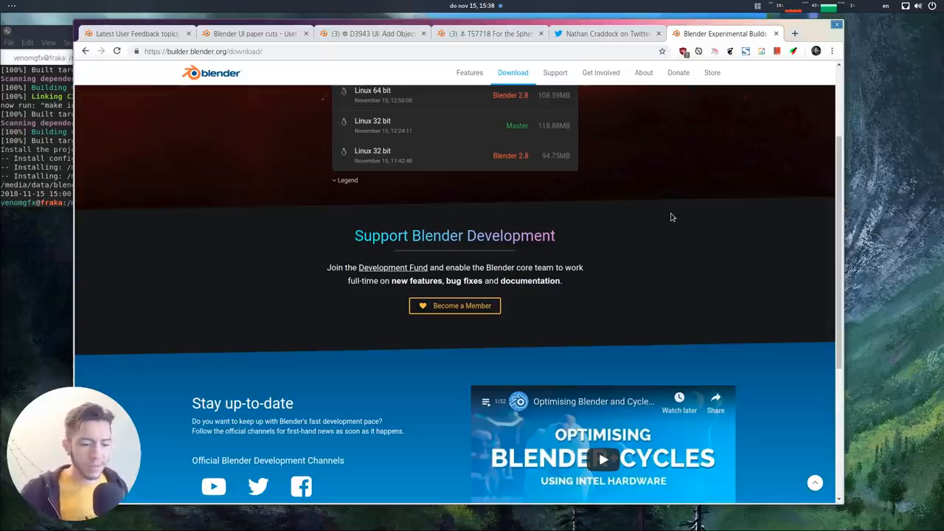
pyautogui.scroll(-3)
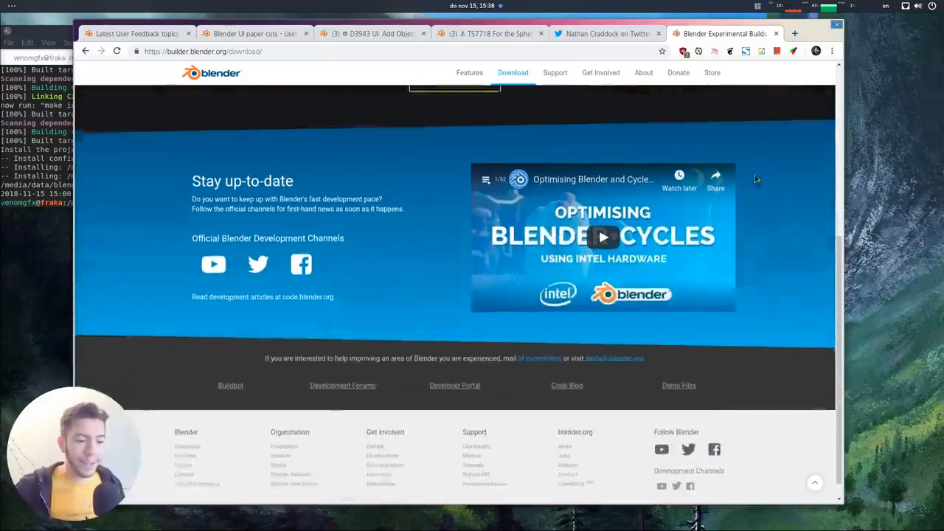
pyautogui.scroll(-3)
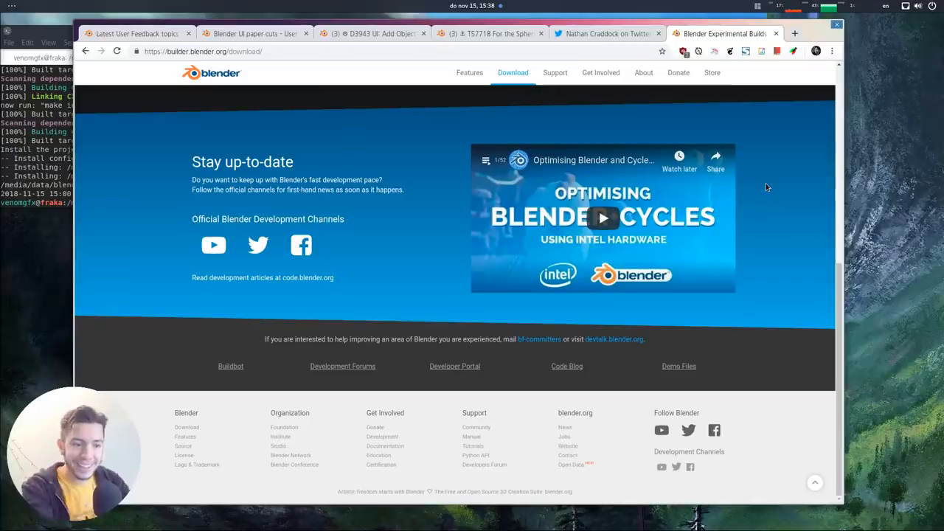